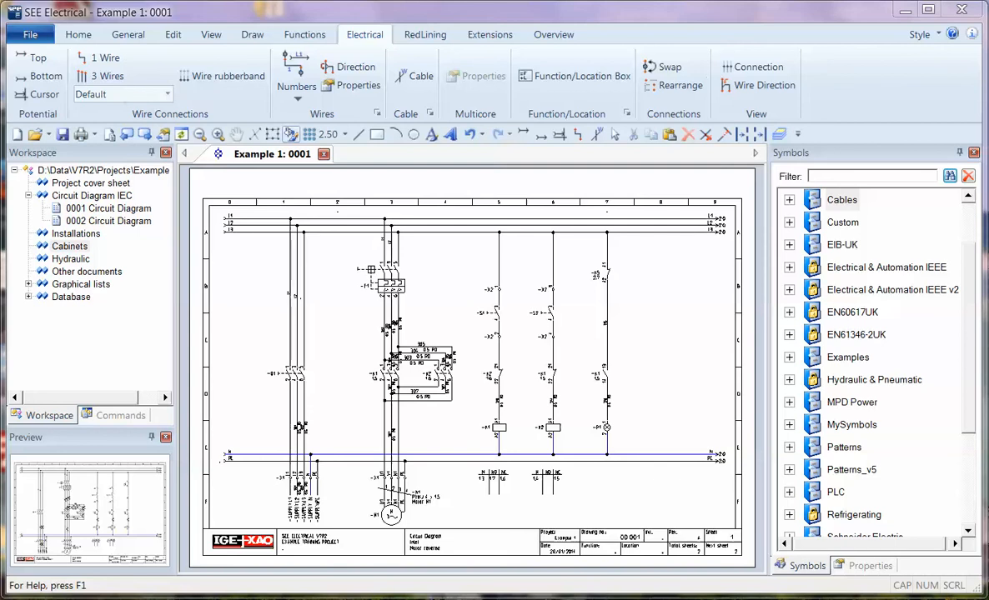
# Create a new empty page 0001 under the Cabinets group in the Workspace tree
pyautogui.rightClick(70, 247)
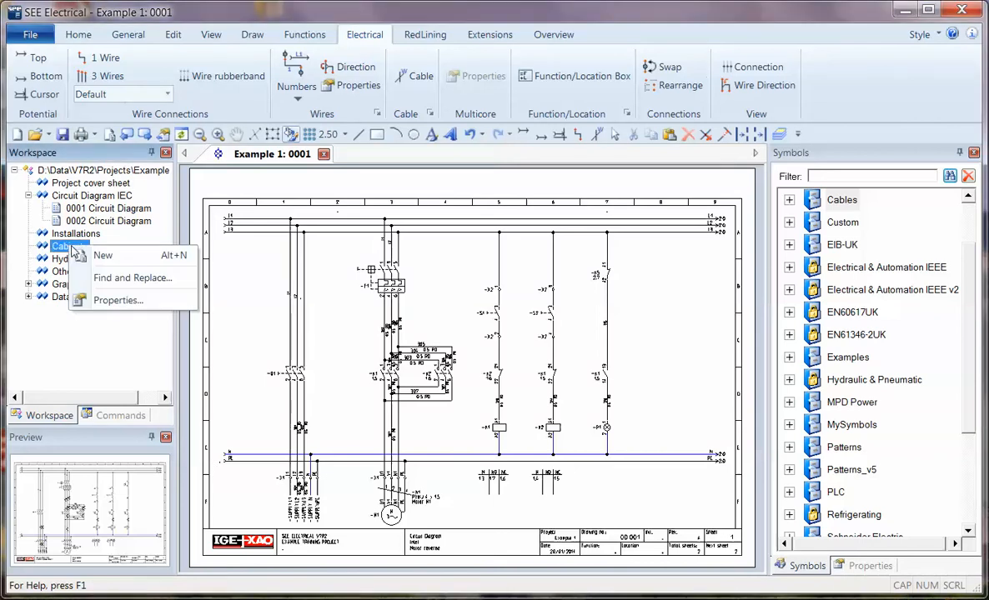
pyautogui.click(116, 300)
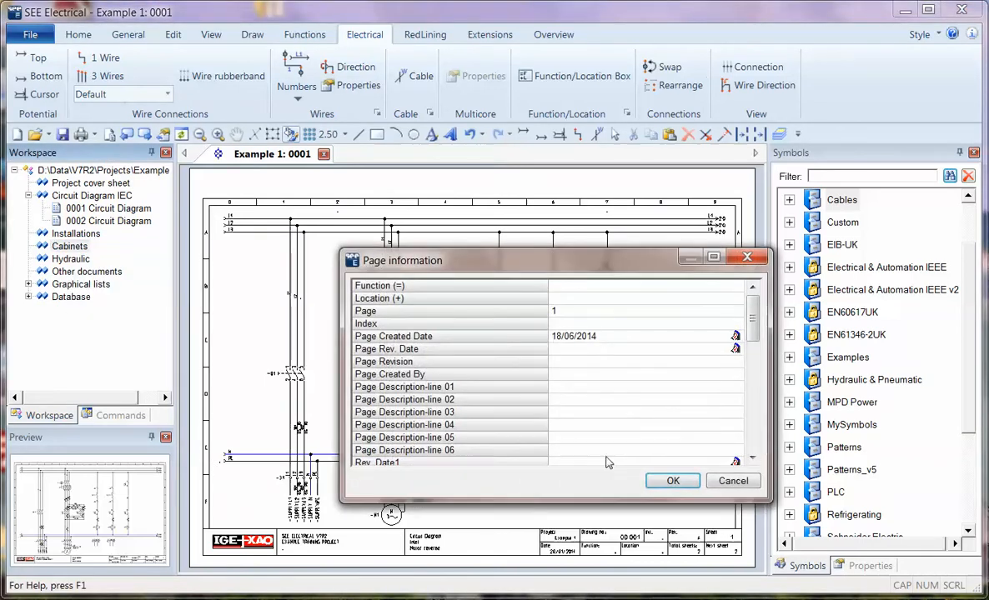
pyautogui.click(672, 481)
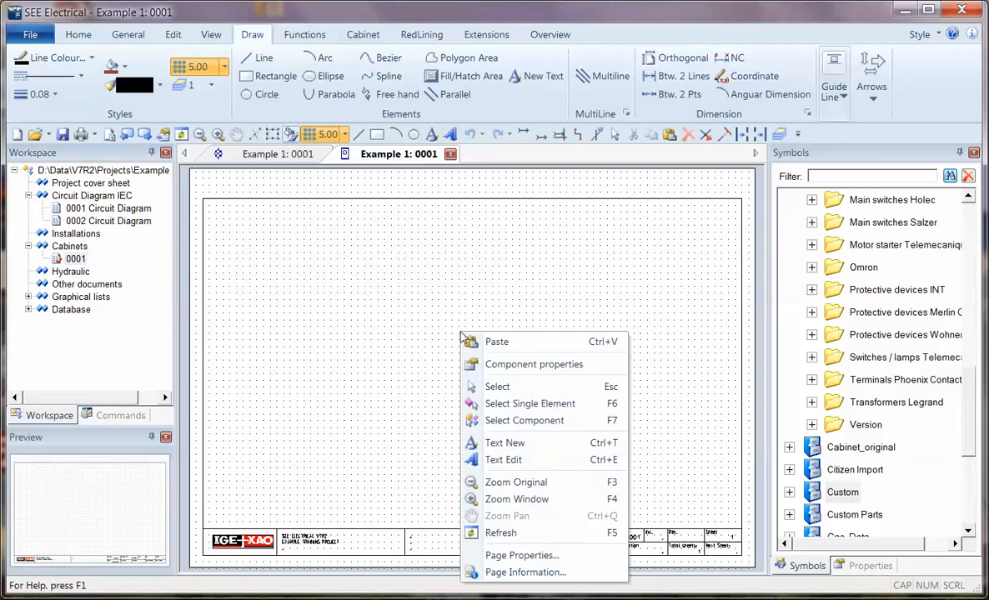
pyautogui.moveTo(521, 555)
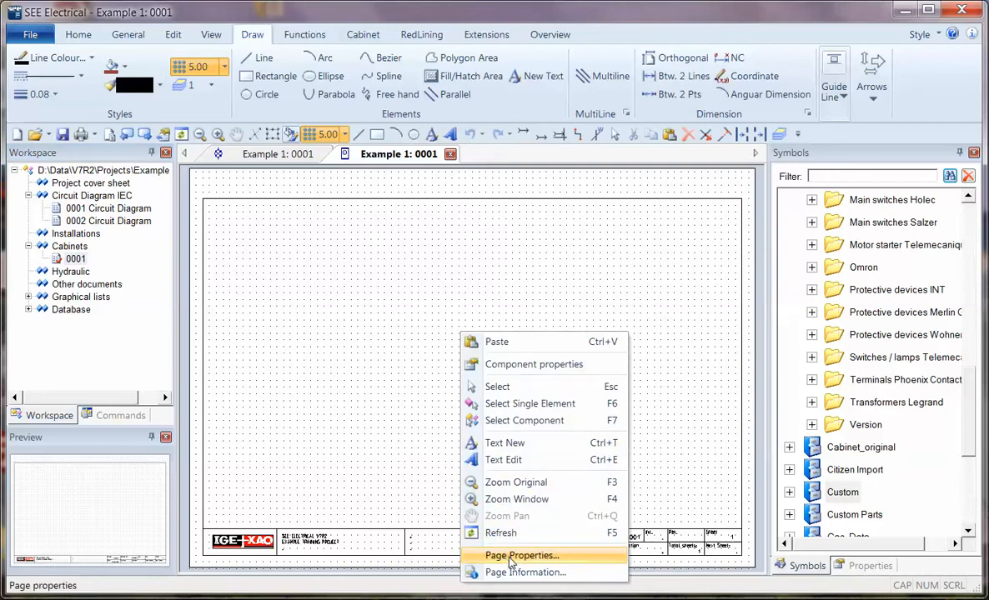
# Check the page properties (scale 10, A3 cabinet template) and return to the Rittal cabinet symbols
pyautogui.click(521, 555)
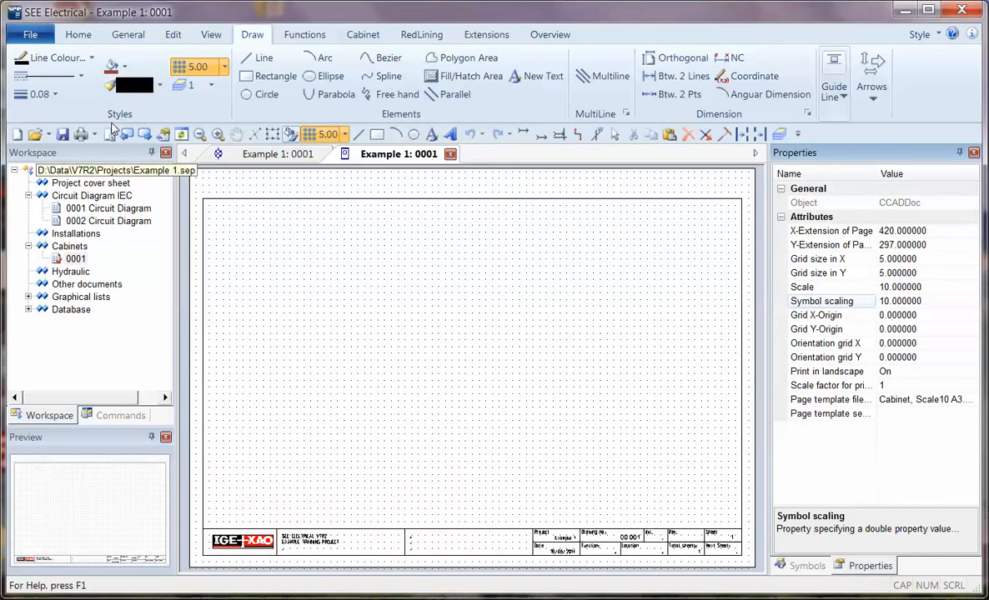
pyautogui.click(805, 567)
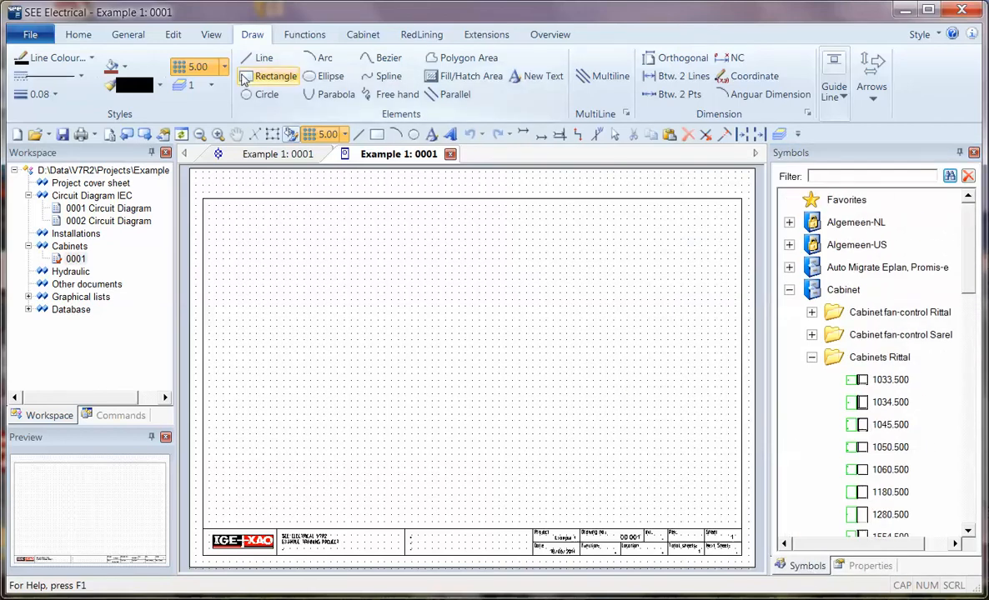
# Place a Rittal cabinet enclosure symbol on the page from the Cabinet tools
pyautogui.click(363, 33)
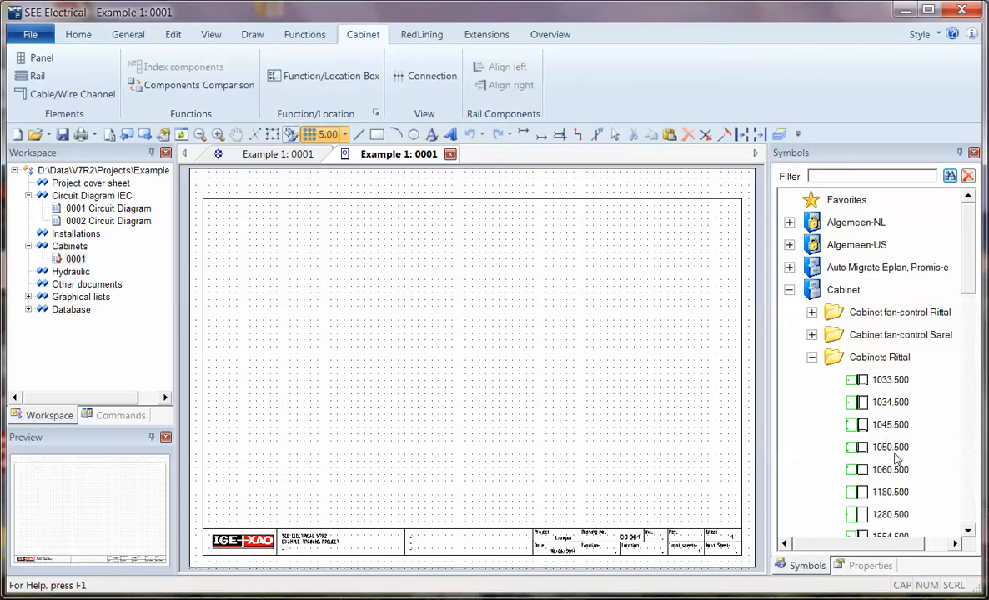
pyautogui.click(890, 514)
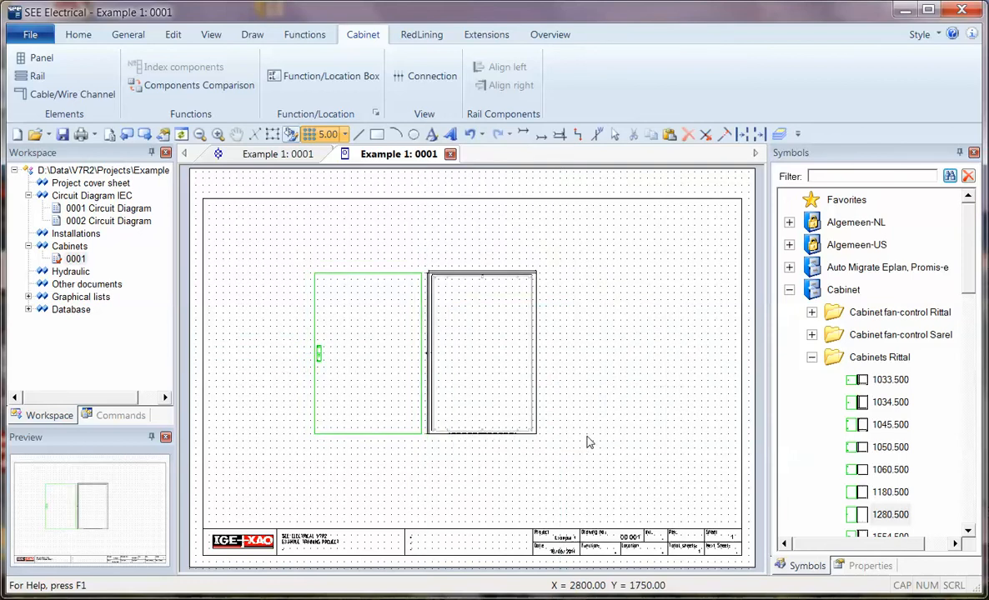
pyautogui.moveTo(814, 364)
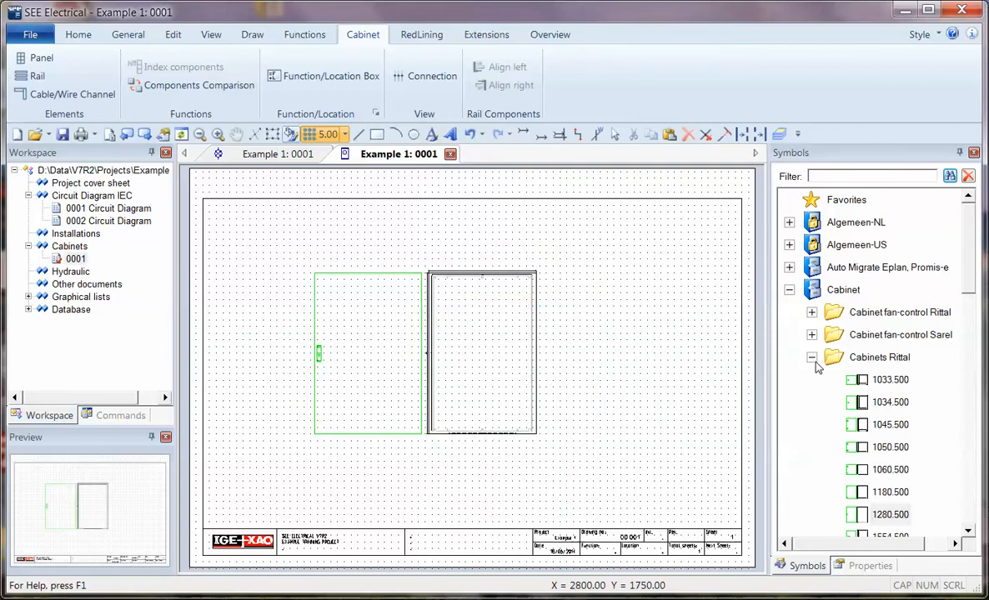
# Draw a cabinet panel sized dX 800 by dY 1200 to the right of the cabinet
pyautogui.click(811, 357)
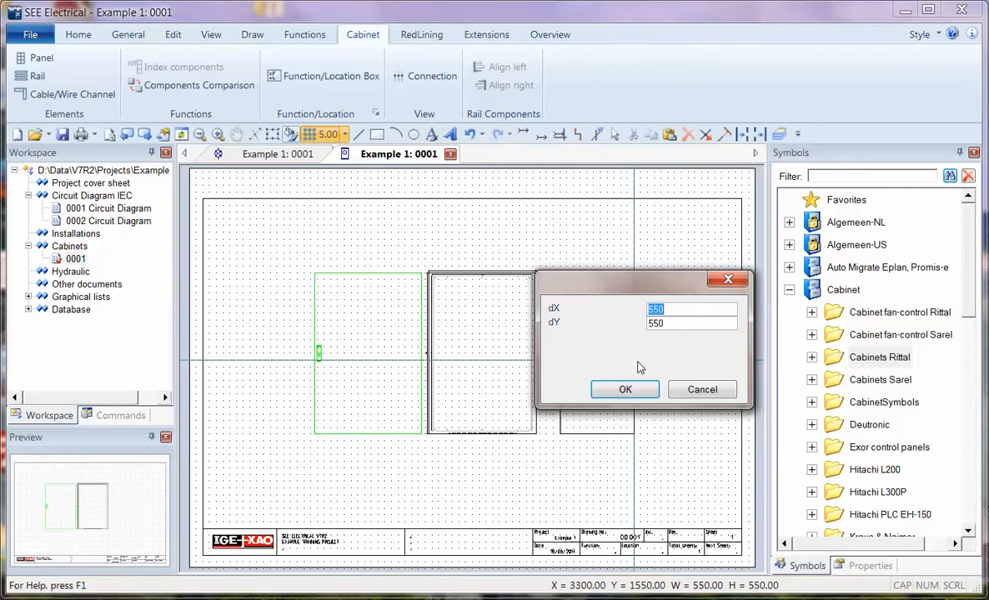
pyautogui.write('800')
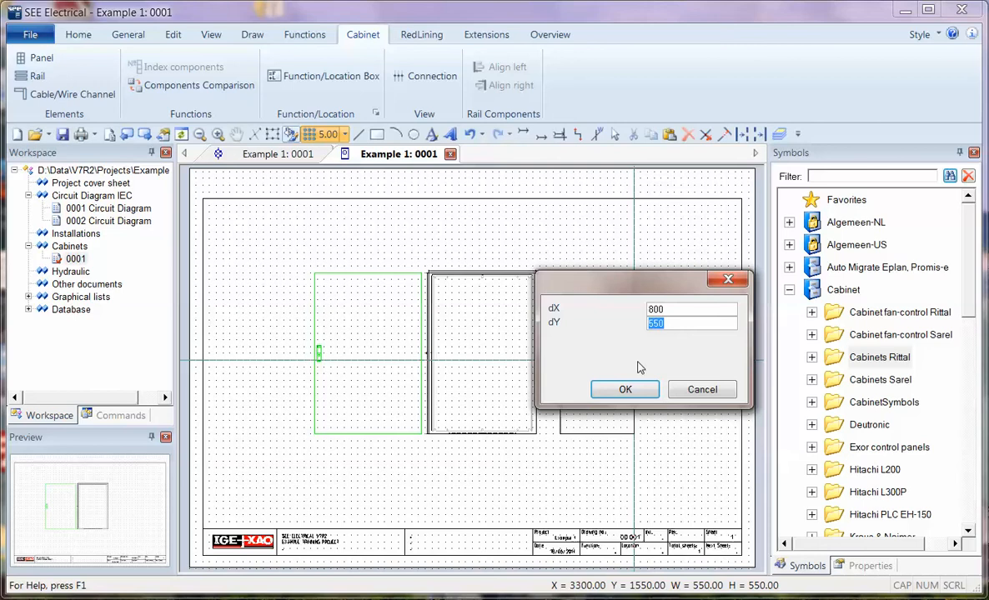
pyautogui.write('1200')
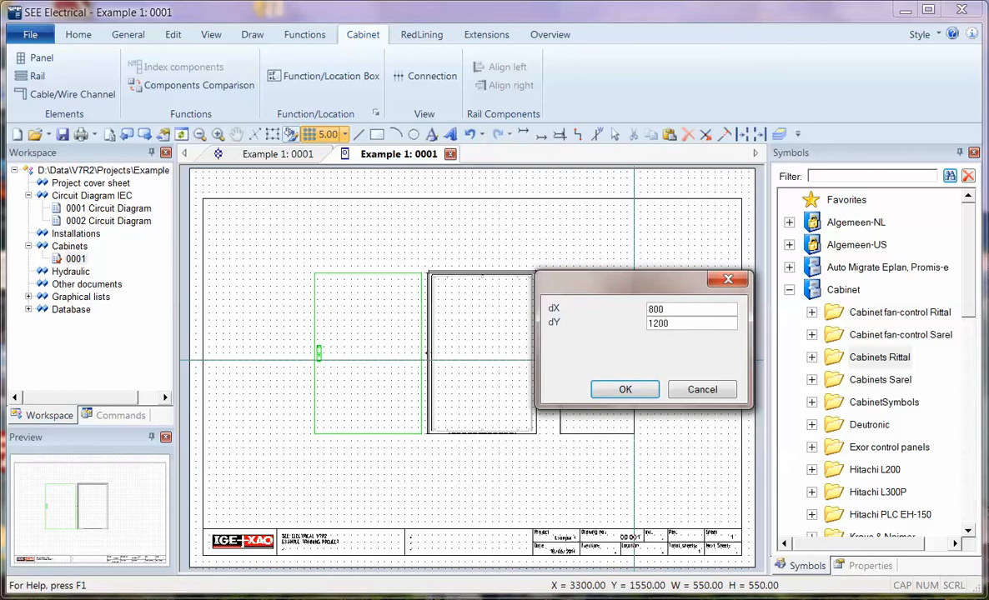
pyautogui.click(624, 391)
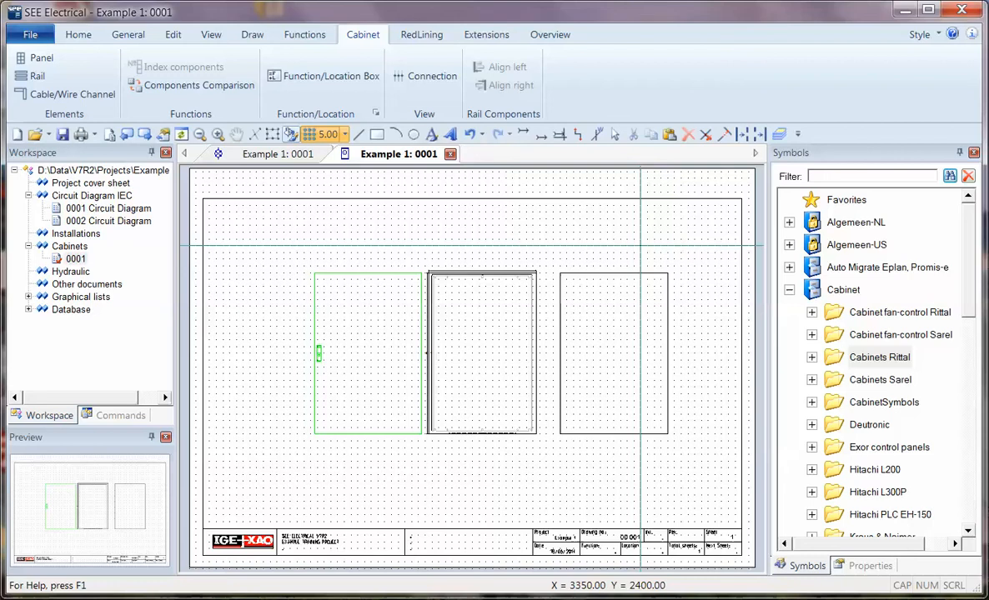
pyautogui.moveTo(510, 292)
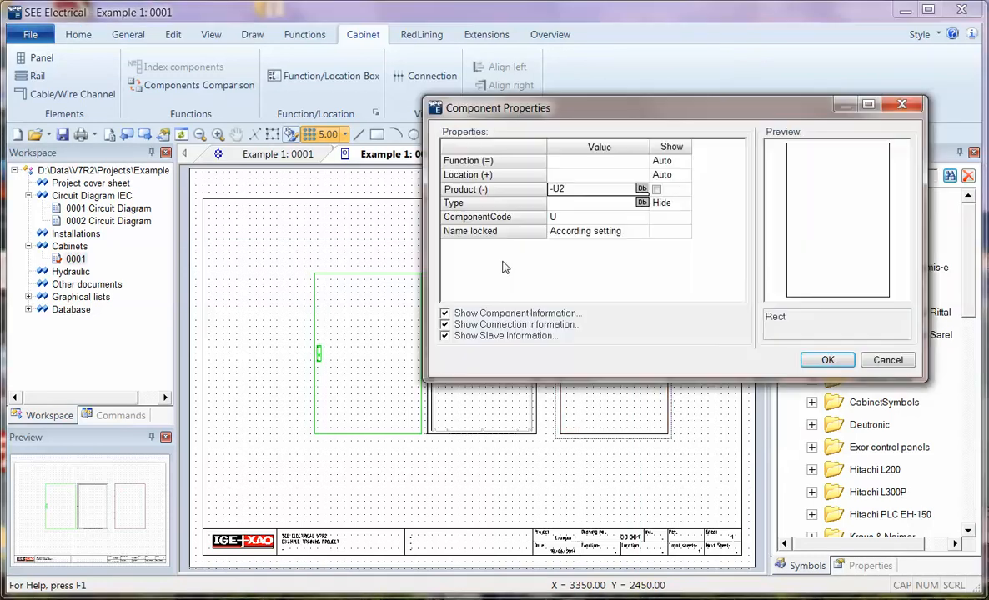
pyautogui.moveTo(827, 360)
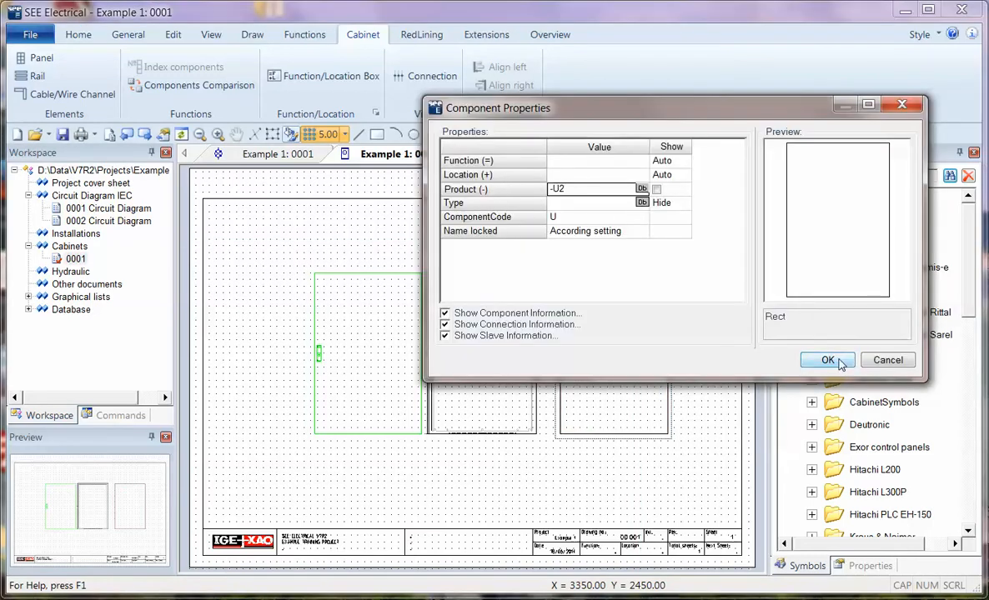
# Accept the component properties so the panel is confirmed as -U2
pyautogui.click(827, 360)
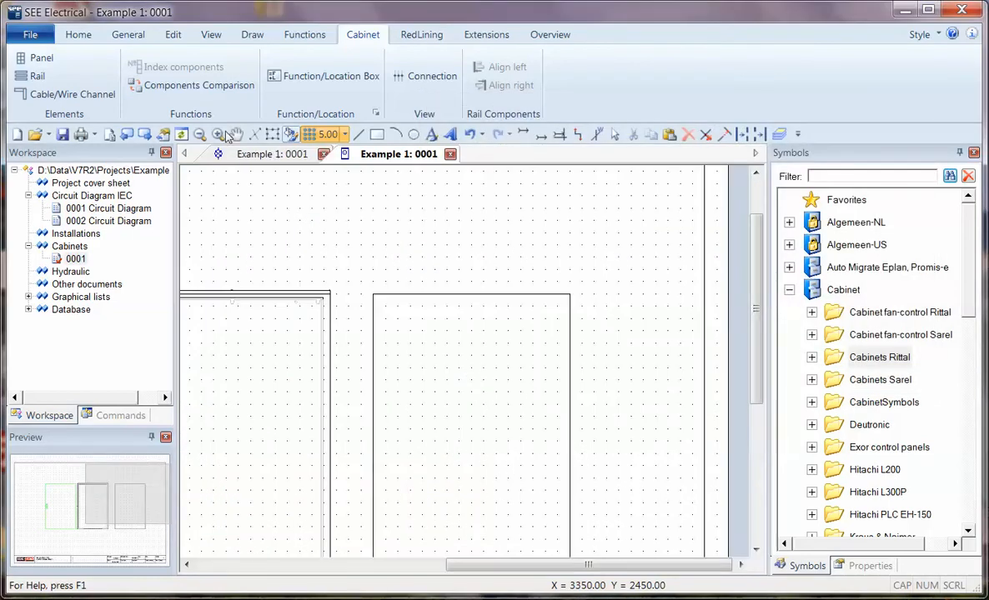
pyautogui.moveTo(37, 76)
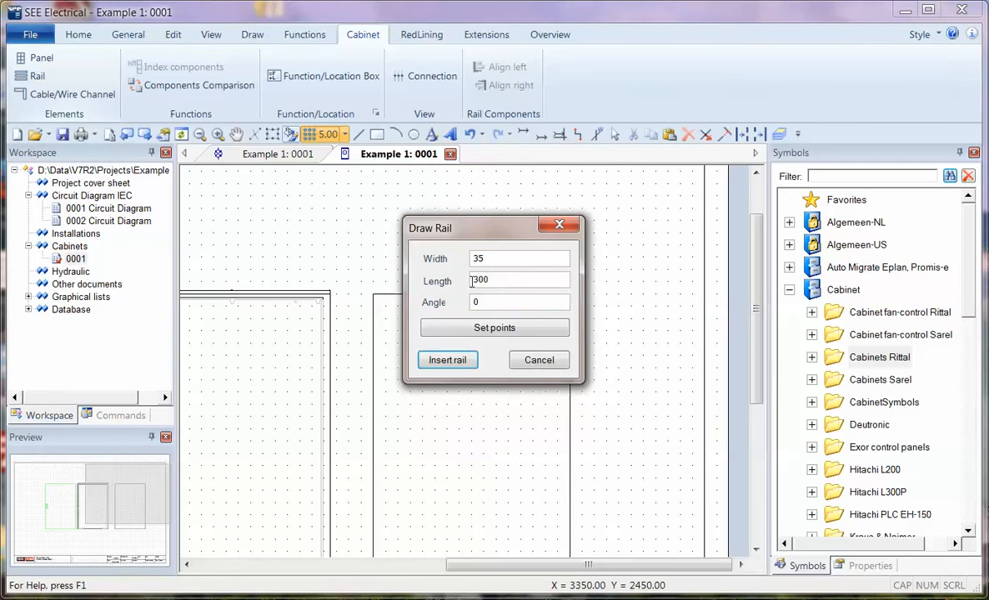
# Insert three horizontal DIN rails (width 35, length 800) across the -U2 panel
pyautogui.click(447, 360)
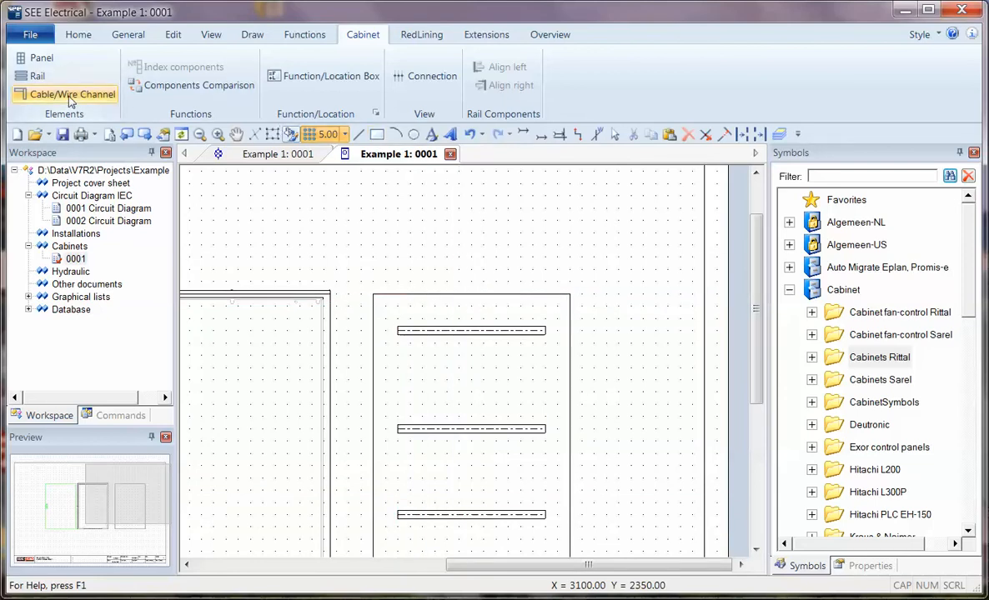
# Place a 75-wide cable channel along the panel top, with grid spacing set to 1.00
pyautogui.click(73, 93)
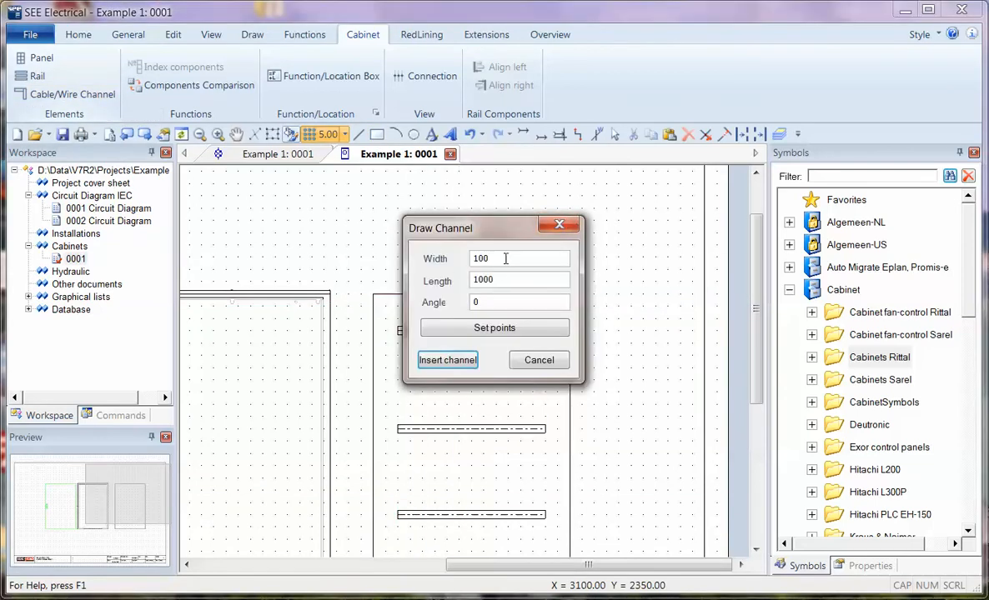
pyautogui.write('75')
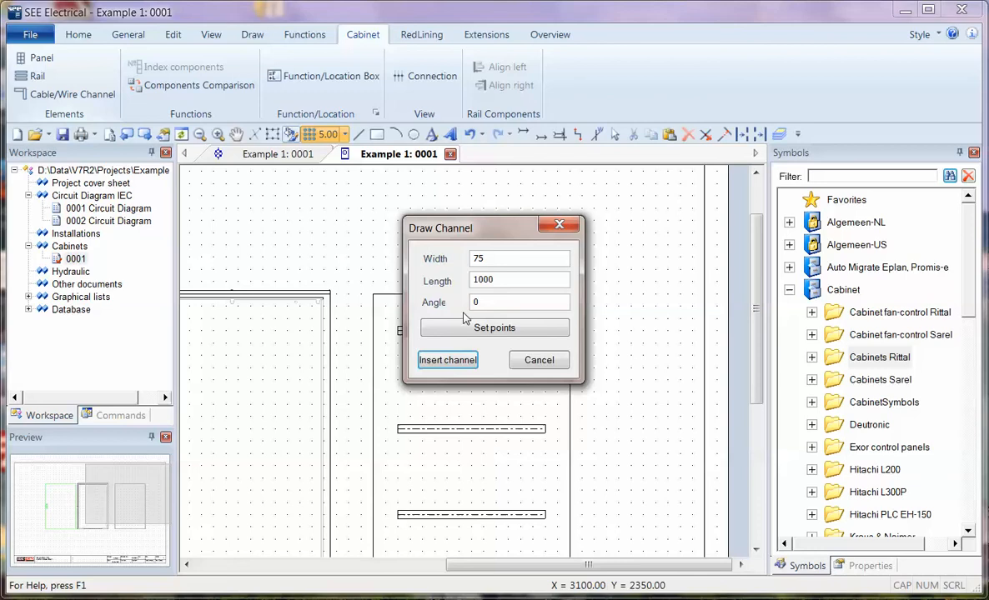
pyautogui.click(446, 360)
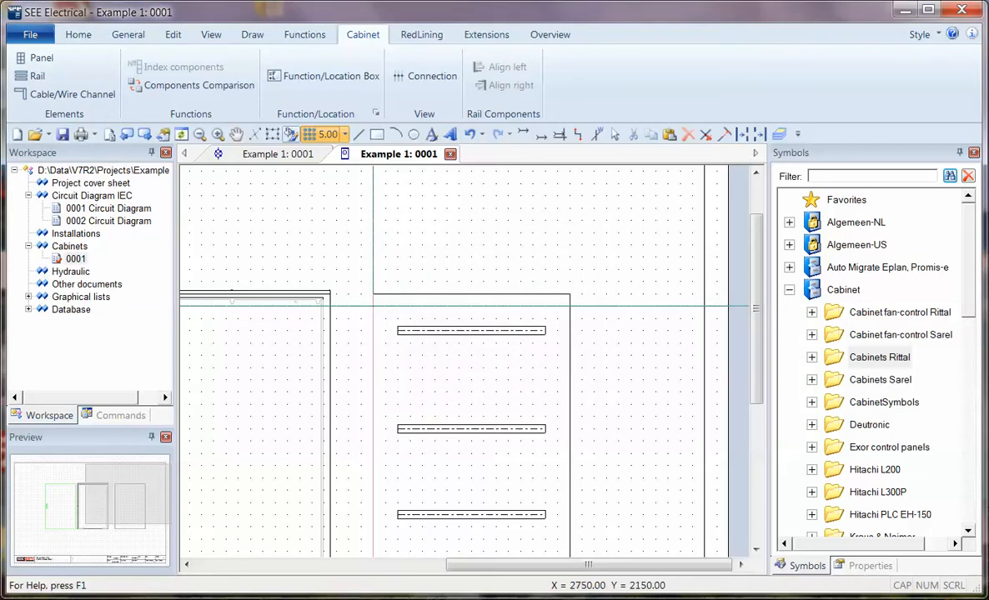
pyautogui.click(347, 134)
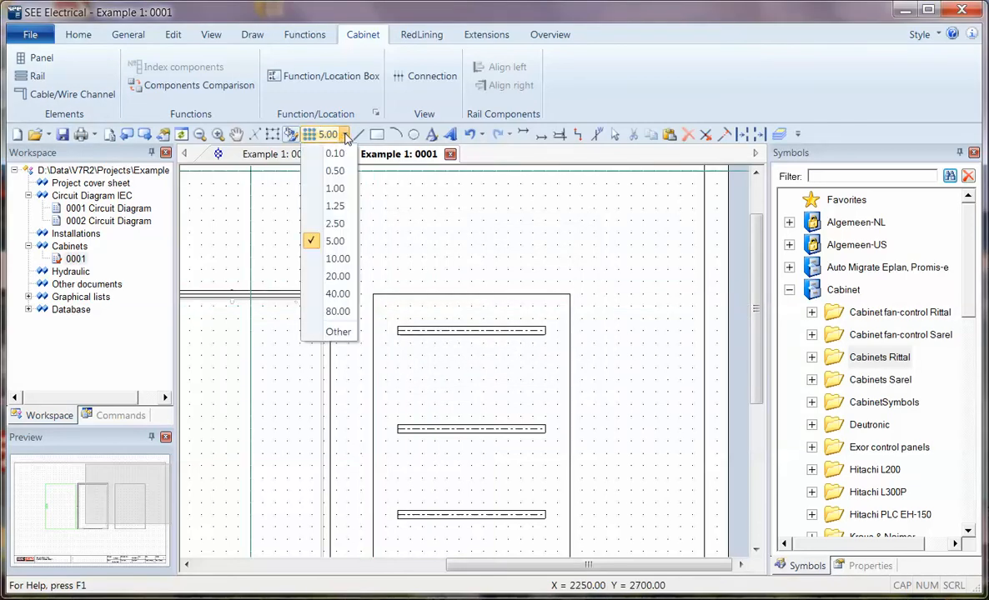
pyautogui.moveTo(334, 154)
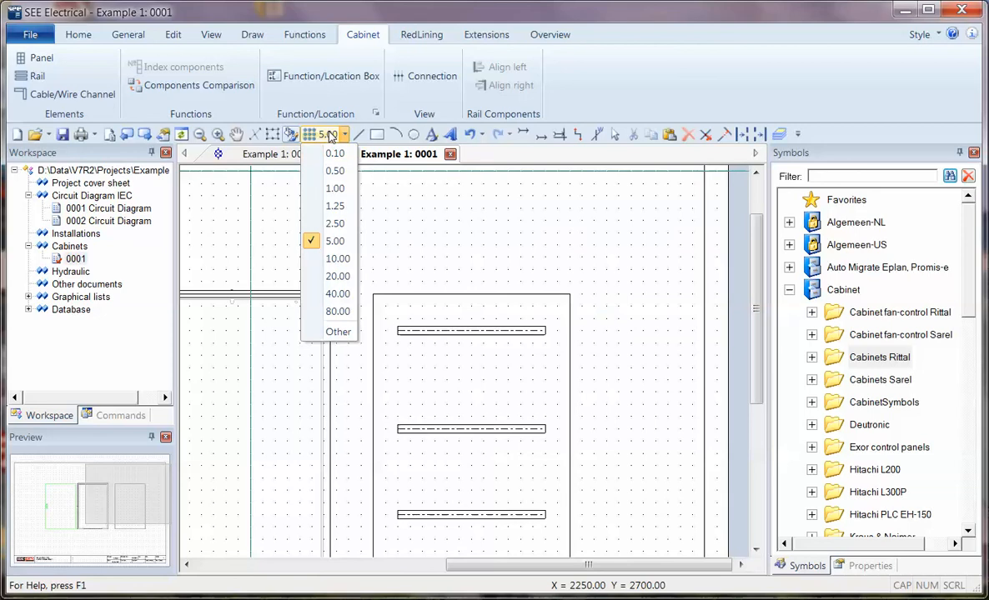
pyautogui.click(333, 188)
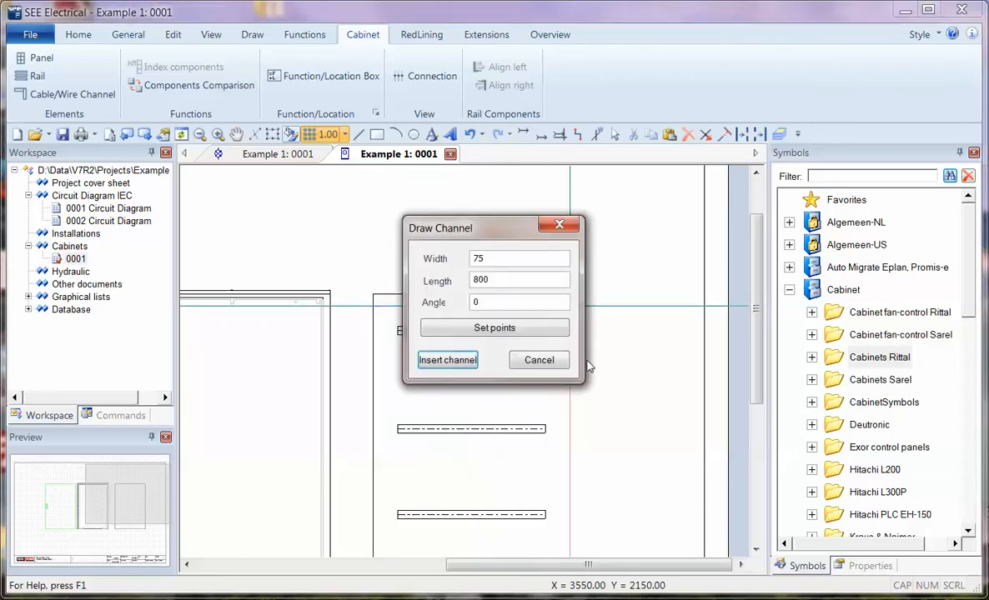
pyautogui.click(447, 360)
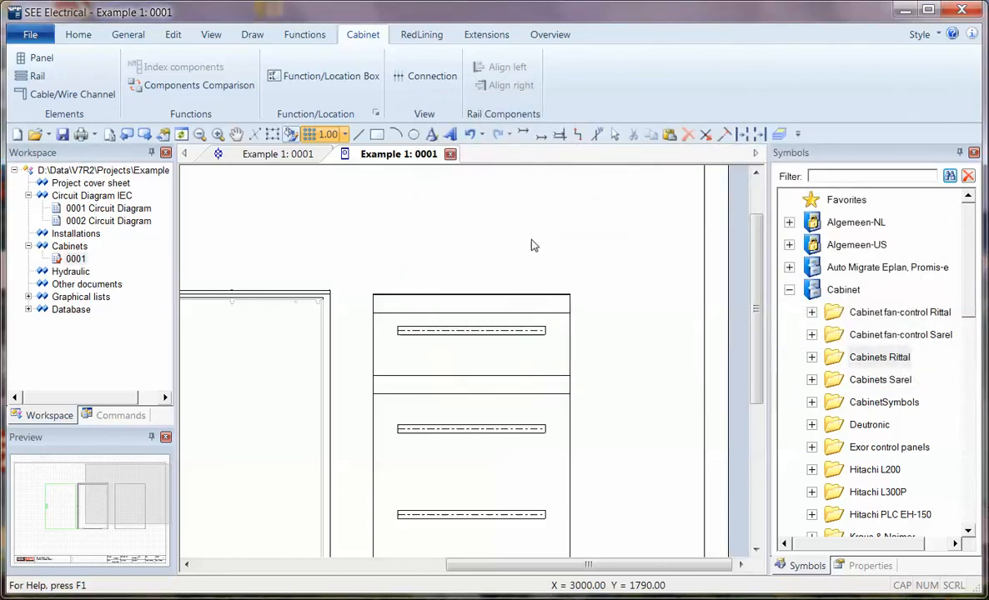
pyautogui.moveTo(472, 337)
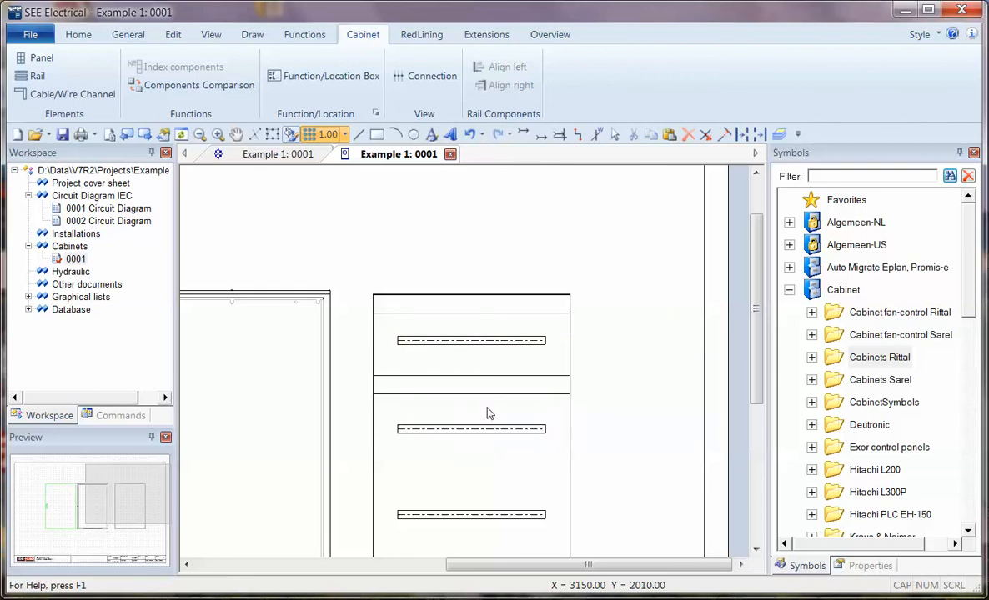
pyautogui.moveTo(462, 208)
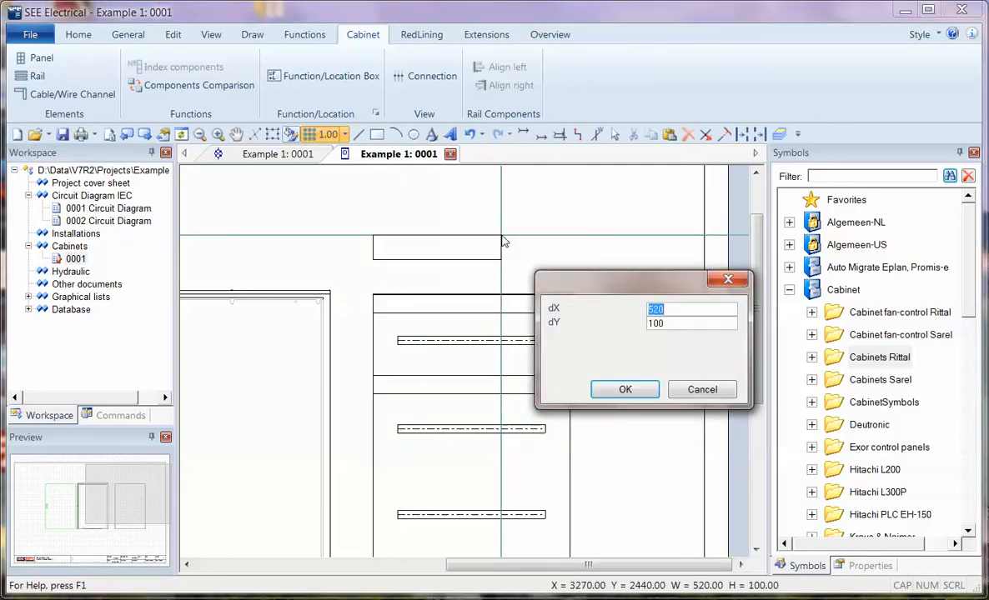
# Draw a rectangle of dX 800 by dY 500 above the rail panel
pyautogui.write('800')
pyautogui.click(691, 324)
pyautogui.write('500')
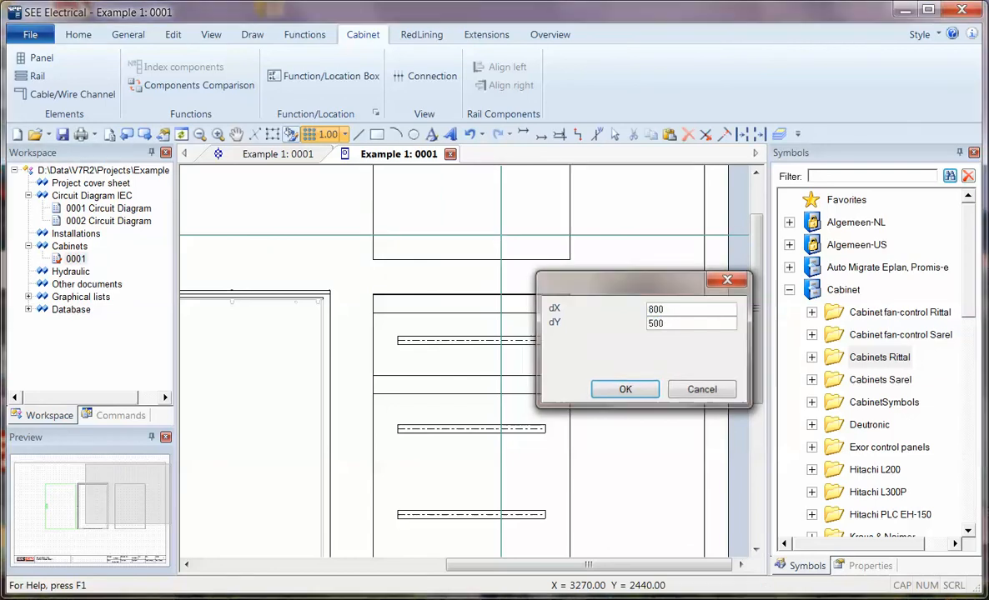
pyautogui.click(624, 389)
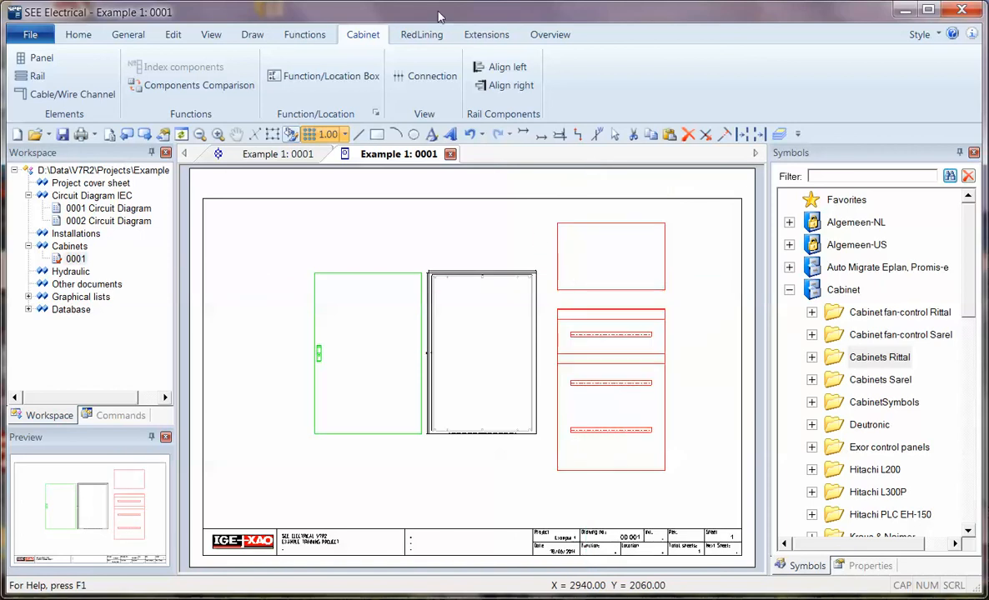
# Switch to the Functions ribbon toolset with the whole layout in view
pyautogui.click(303, 33)
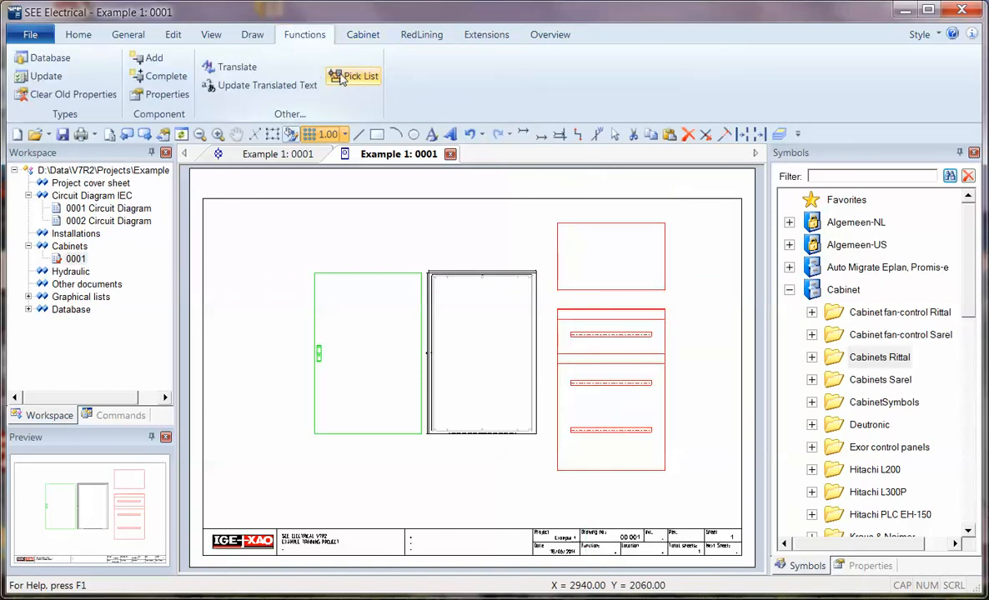